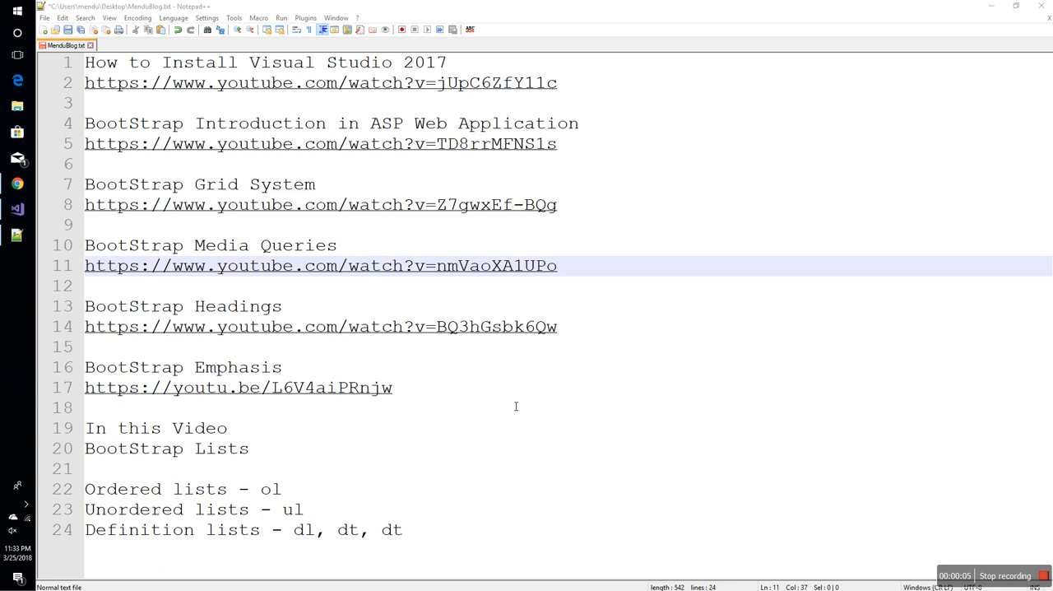
pyautogui.moveTo(91, 452)
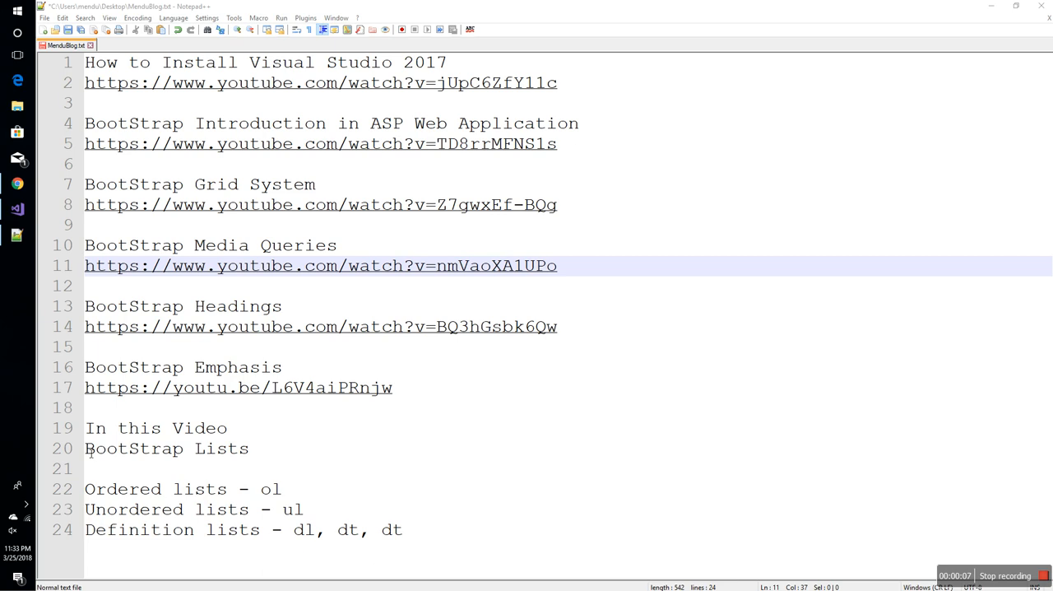
# Step: Review the Bootstrap Lists notes in MenduBlog.txt, then bring up the Visual Studio Demos project
pyautogui.click(279, 449)
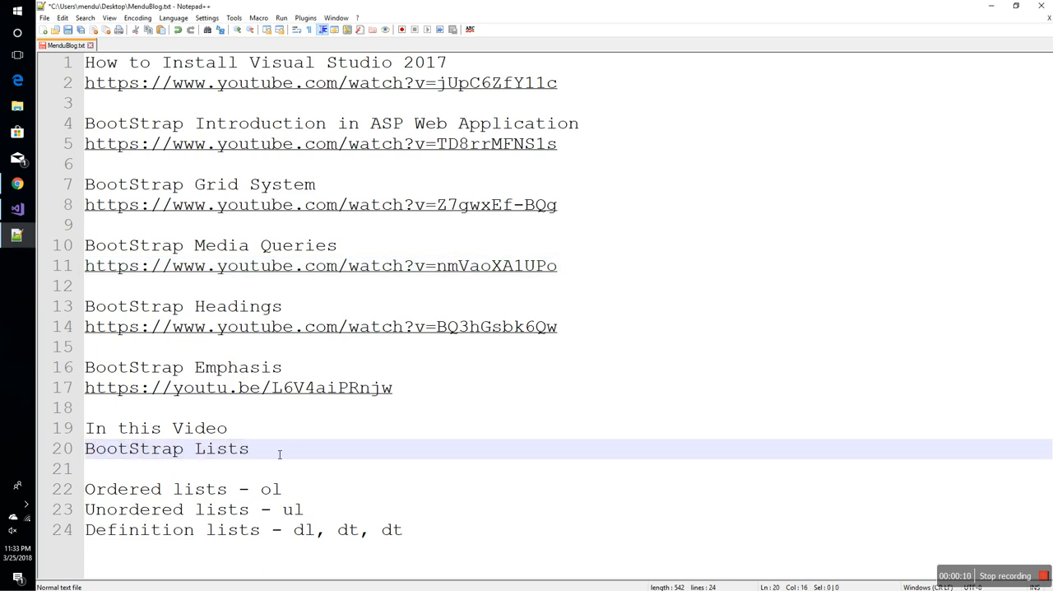
pyautogui.click(251, 448)
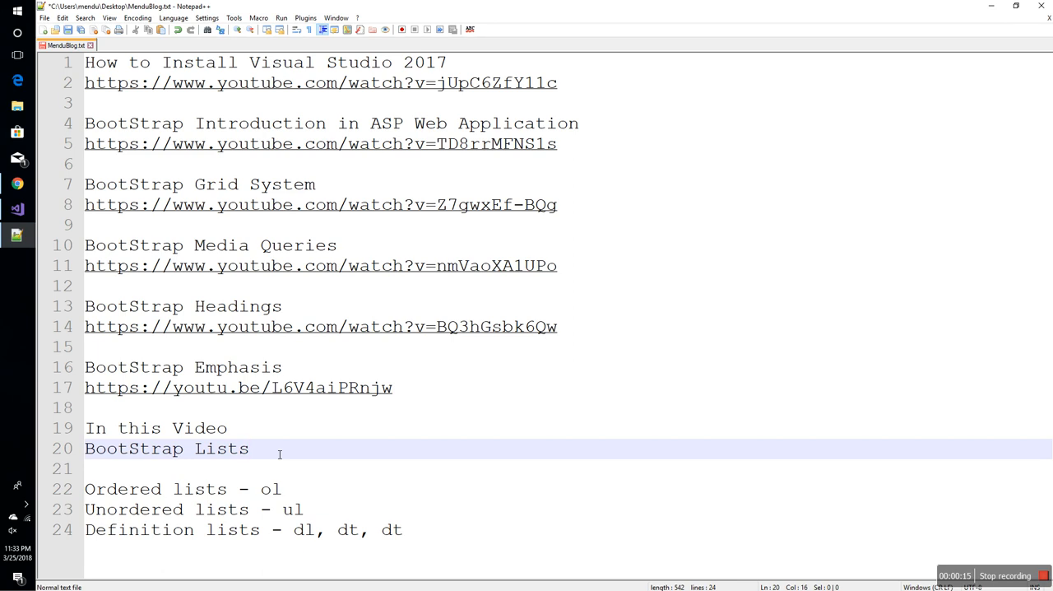
pyautogui.click(249, 449)
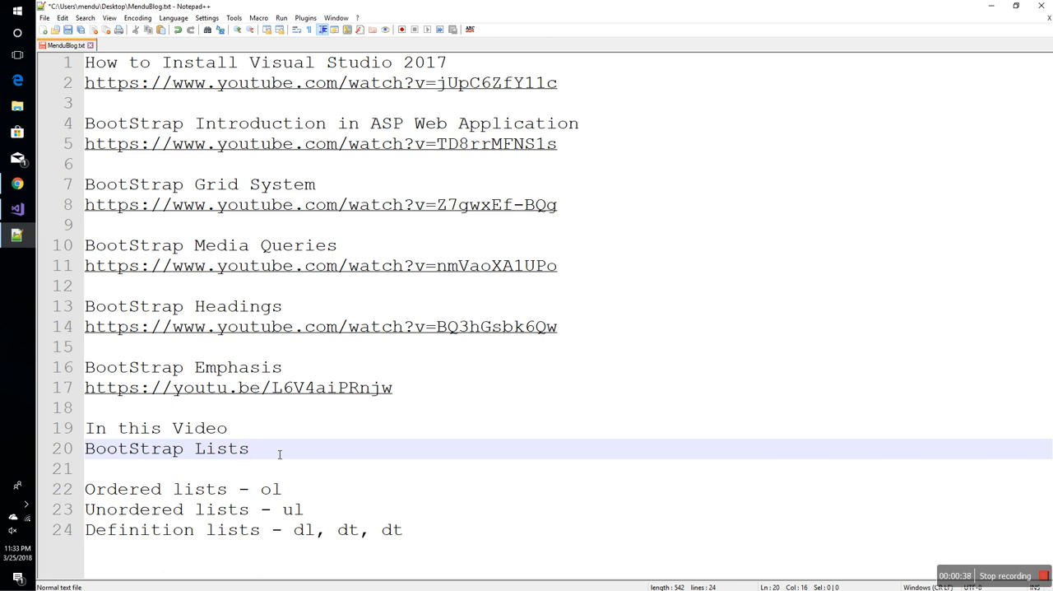
pyautogui.click(249, 449)
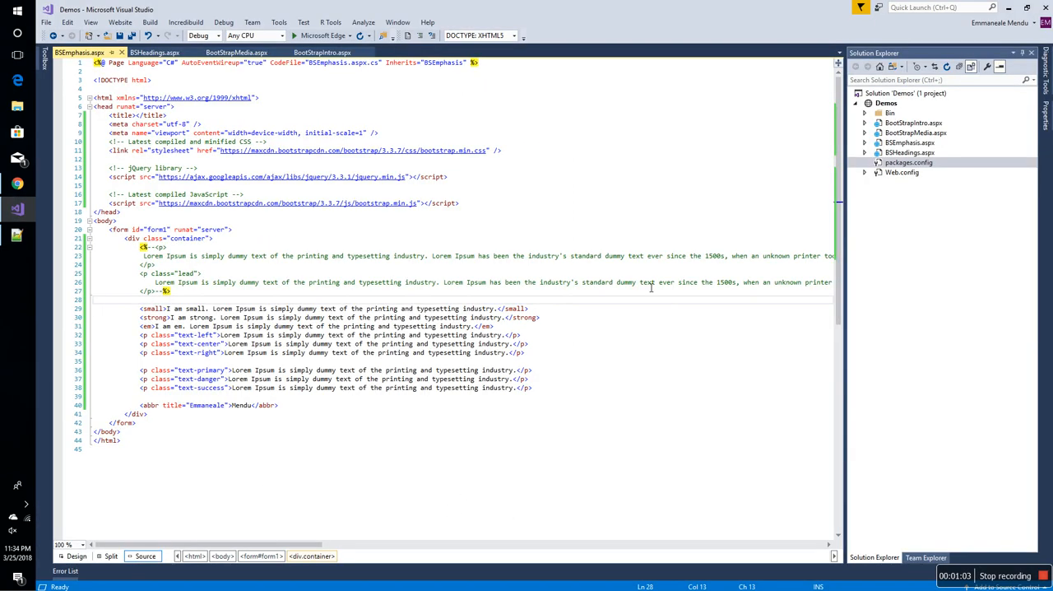
# Step: Add a web form named BGLists to the Demos project and open BGLists.aspx
pyautogui.rightClick(886, 92)
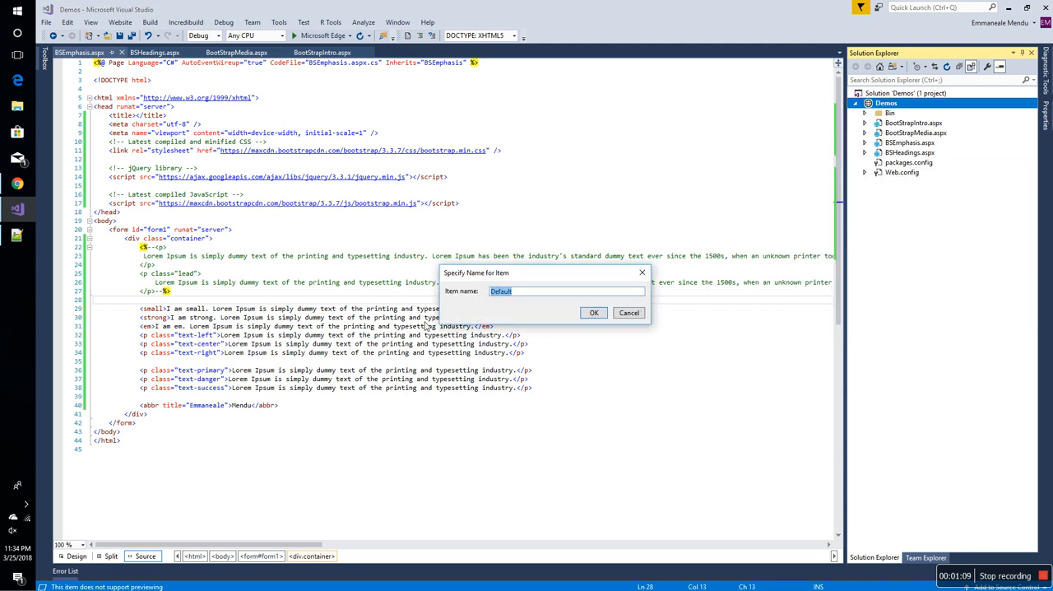
pyautogui.write('BGL')
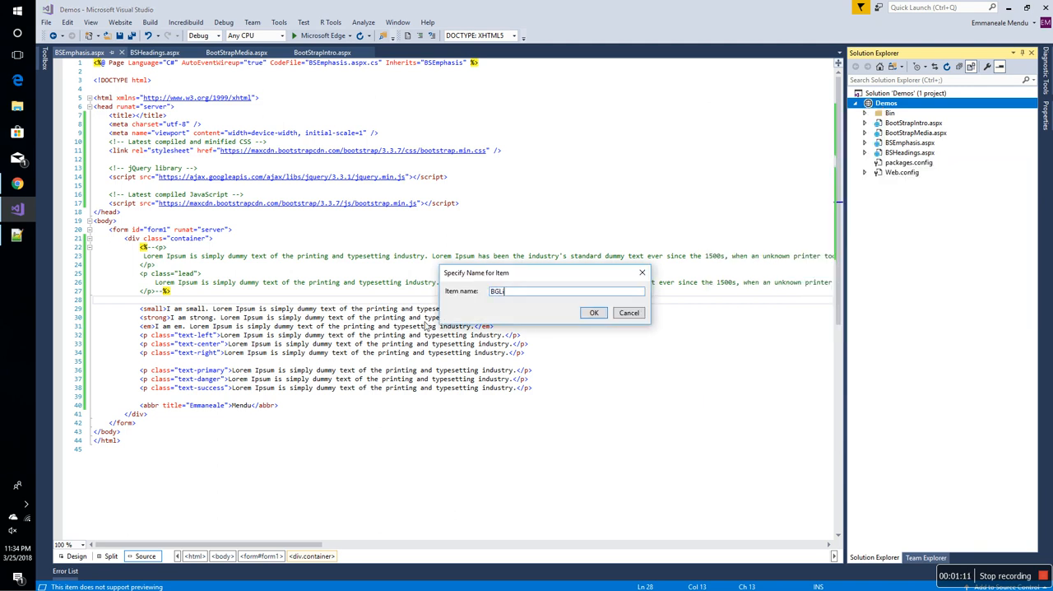
pyautogui.click(594, 313)
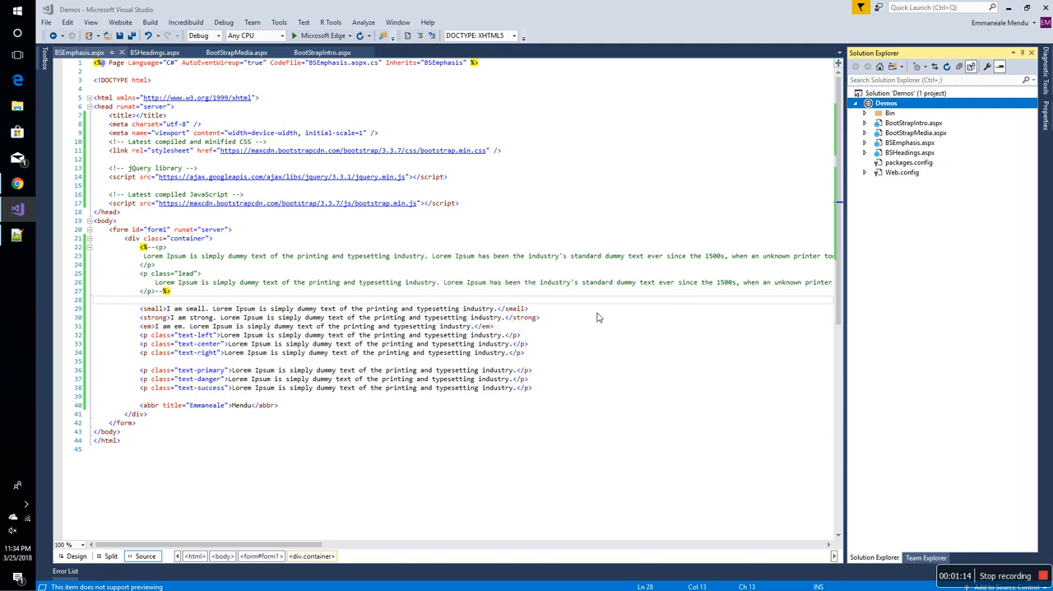
pyautogui.click(71, 51)
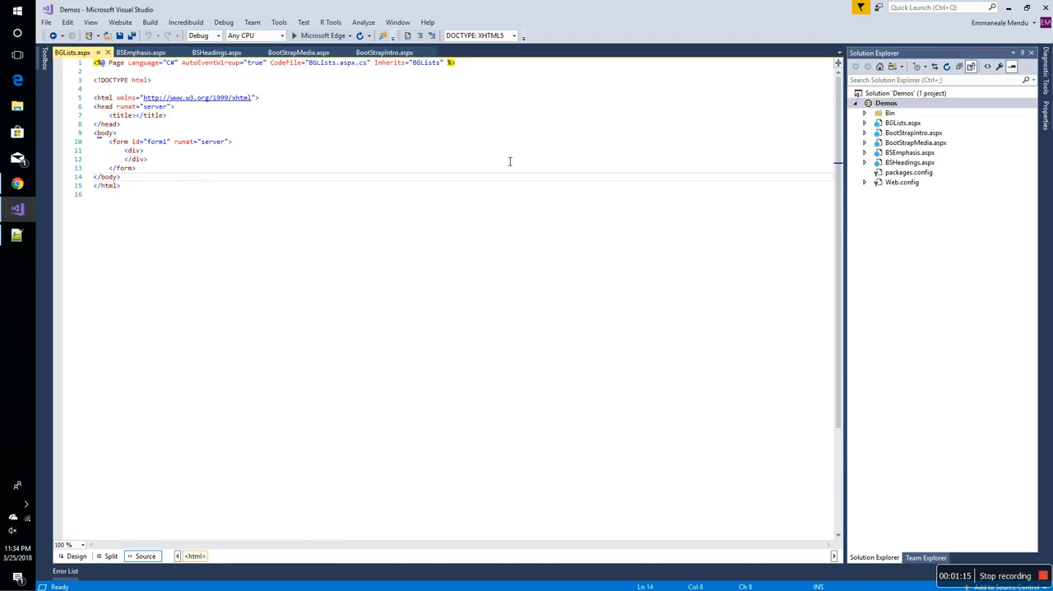
pyautogui.rightClick(903, 123)
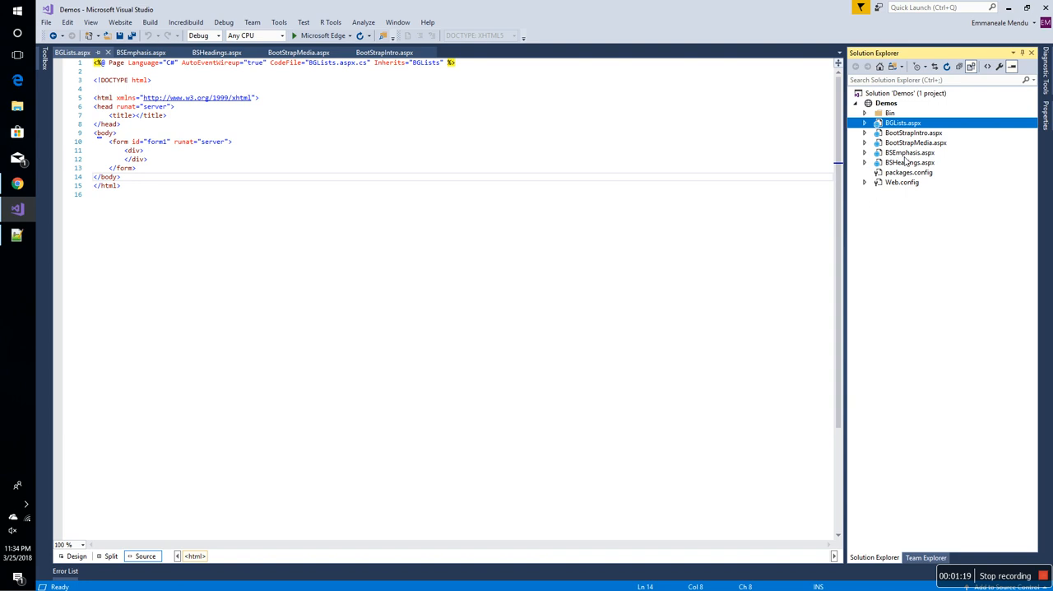
# Step: Go to BSEmphasis.aspx to copy its viewport meta, Bootstrap CSS and script tags into BGLists.aspx
pyautogui.click(142, 52)
pyautogui.write(' class')
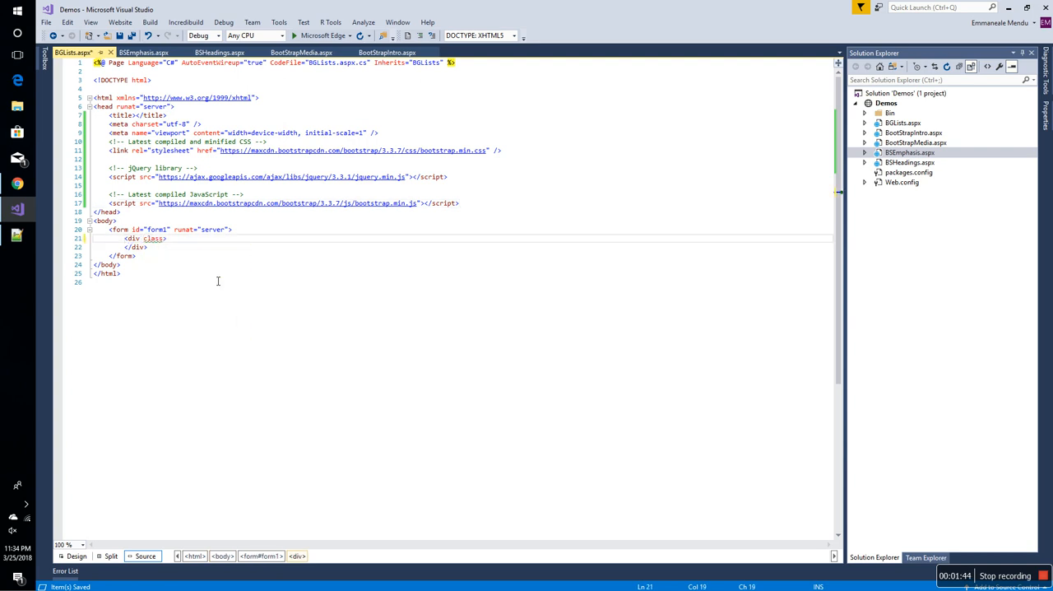
# Step: Give the div class "container" and add an 'Ordered list:' h4 heading
pyautogui.write('con"')
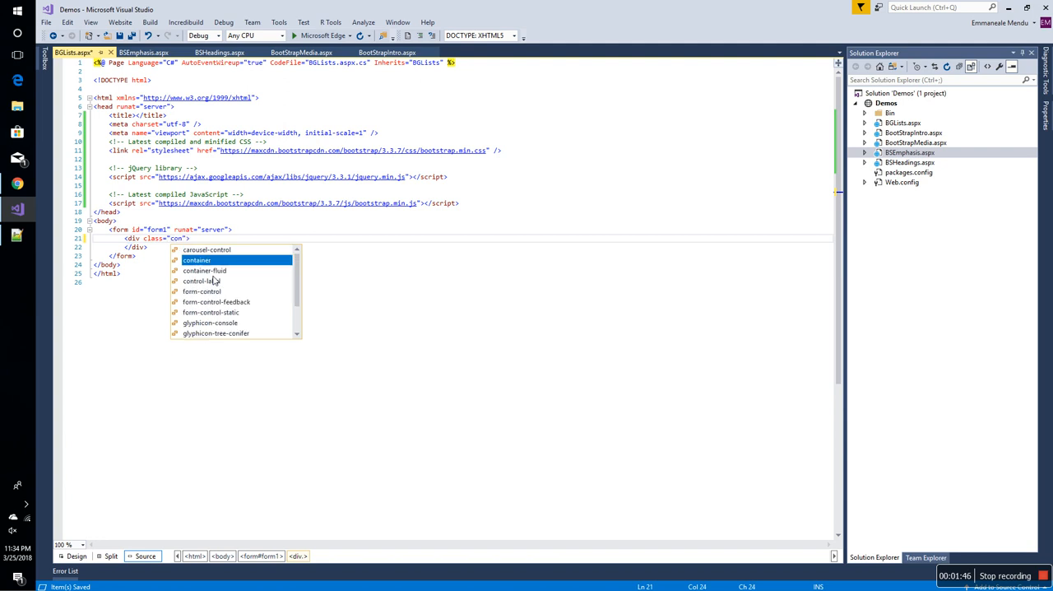
pyautogui.press('Tab')
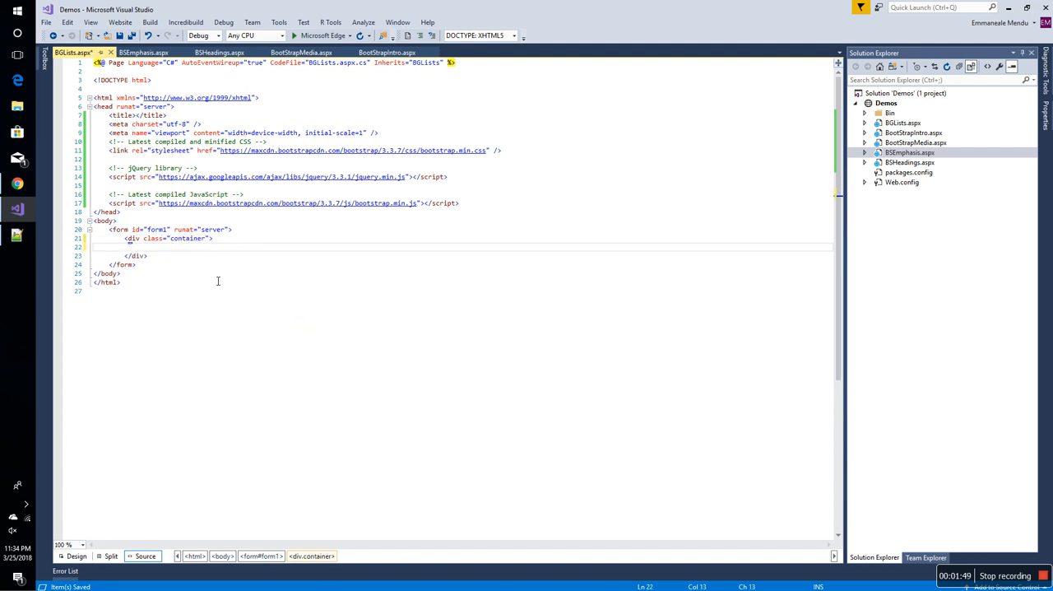
pyautogui.write('<')
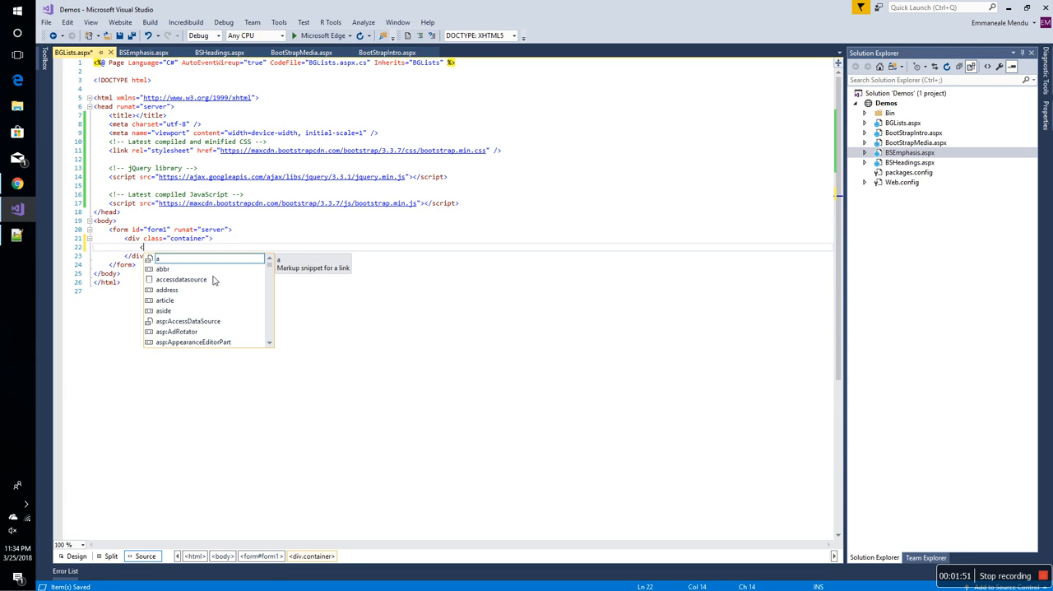
pyautogui.write('<!-- Or')
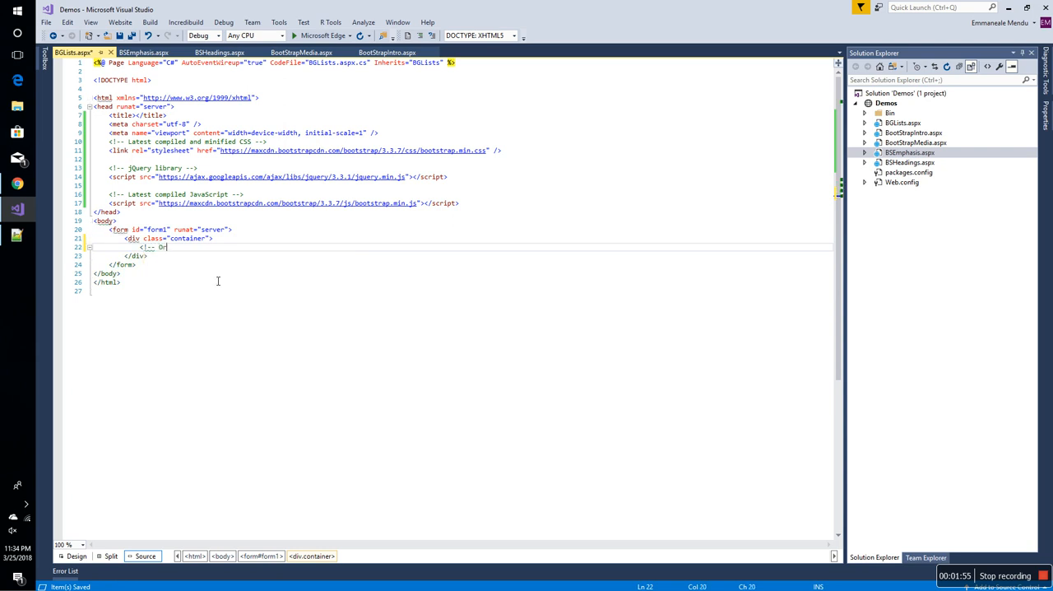
pyautogui.write('dered')
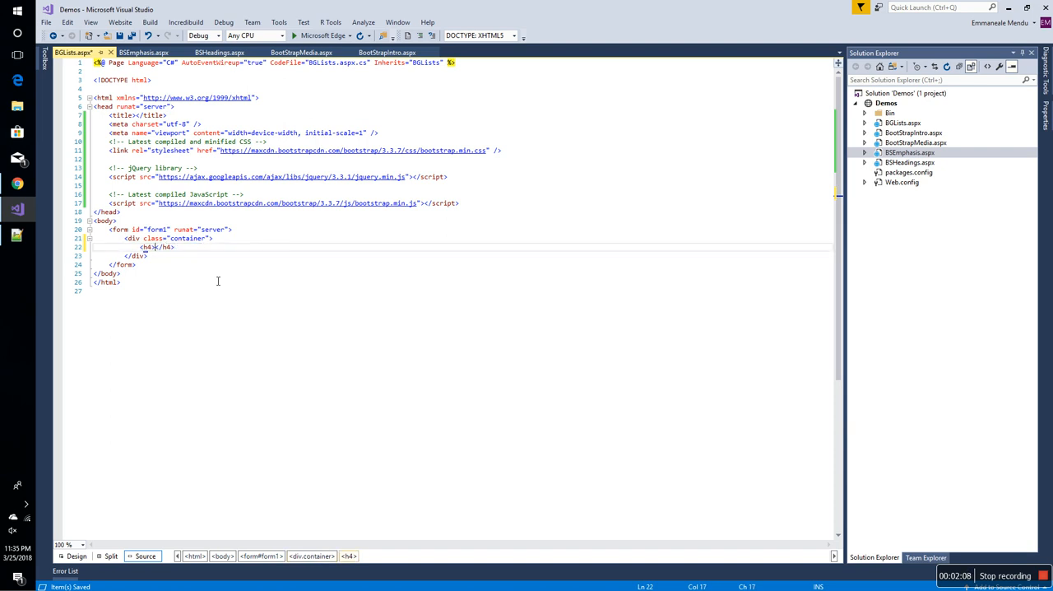
pyautogui.write('Ordered')
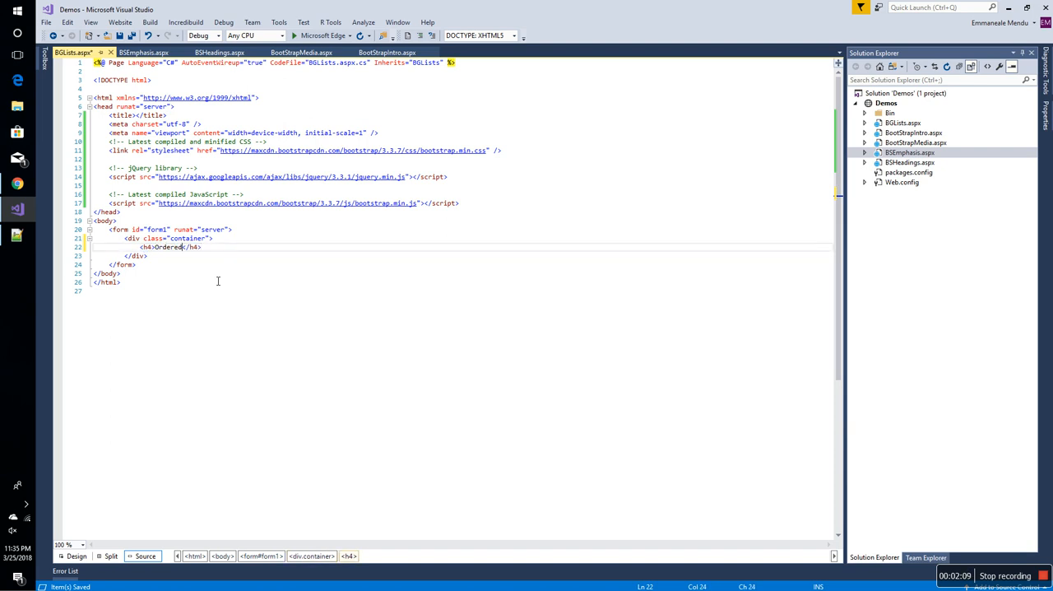
pyautogui.write('list:')
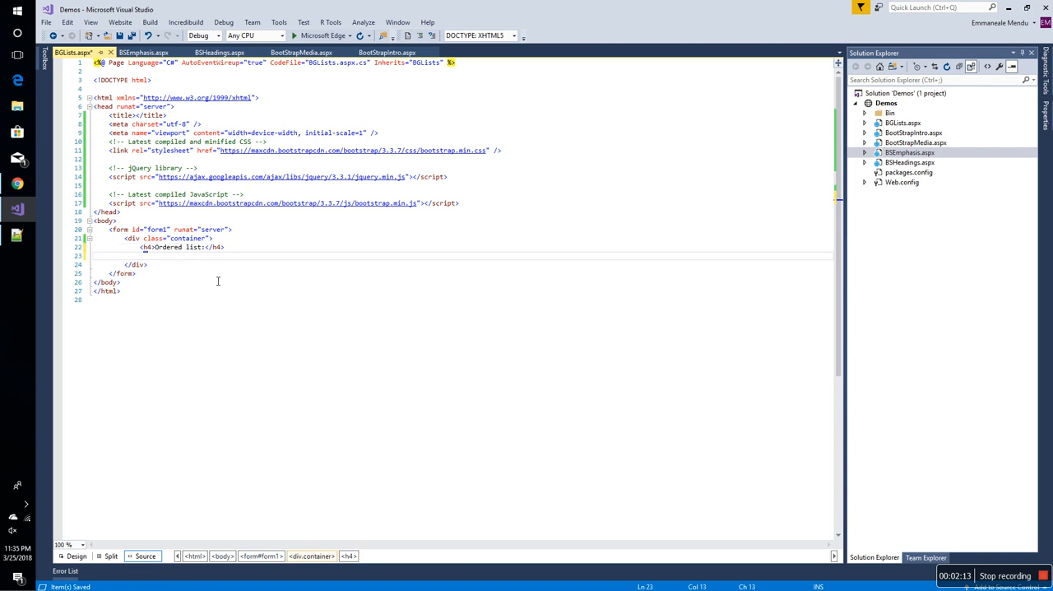
# Step: Add an ol with Bread, Jam and Milk items, duplicated under an 'Unordered list:' heading
pyautogui.write('<ol>')
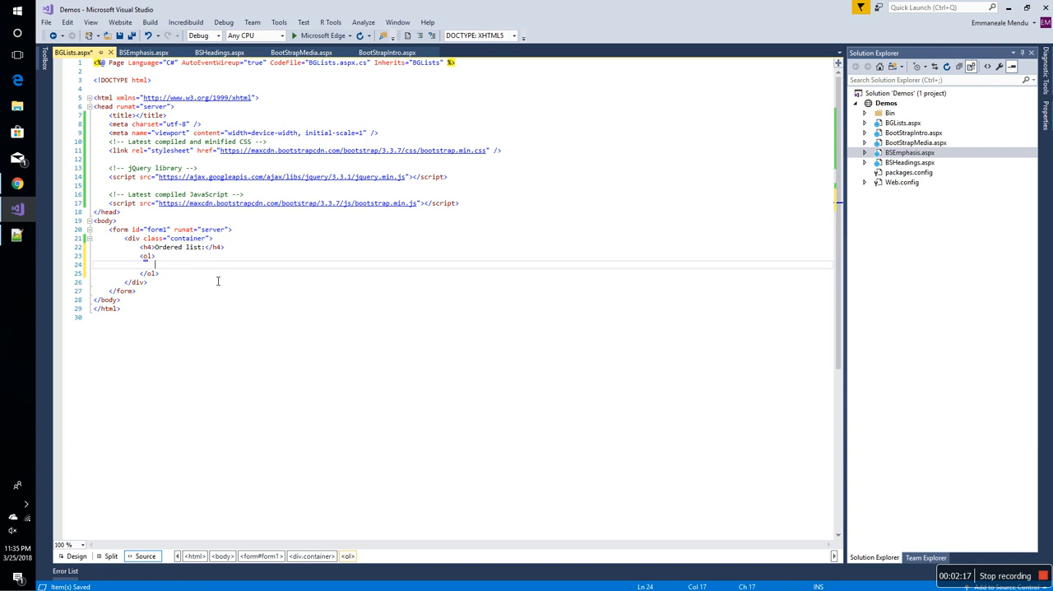
pyautogui.write('<li></li>')
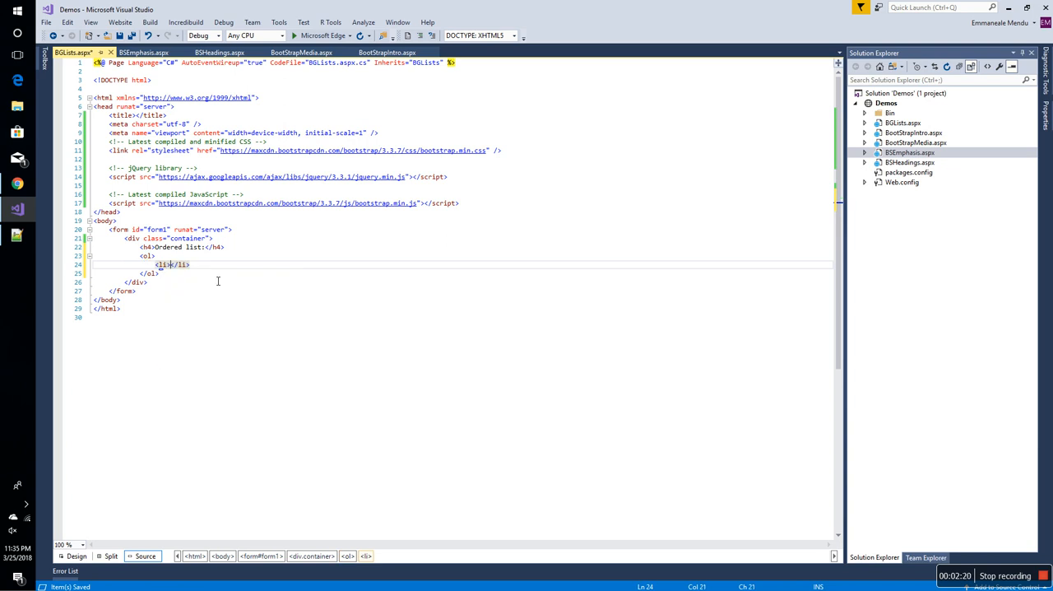
pyautogui.write('Bread')
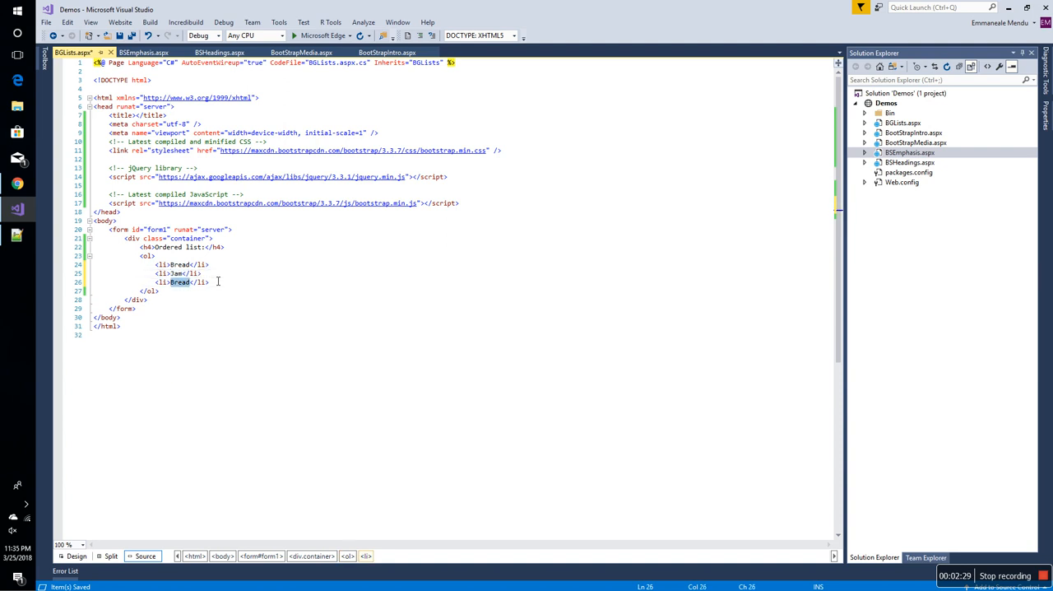
pyautogui.write('Milk')
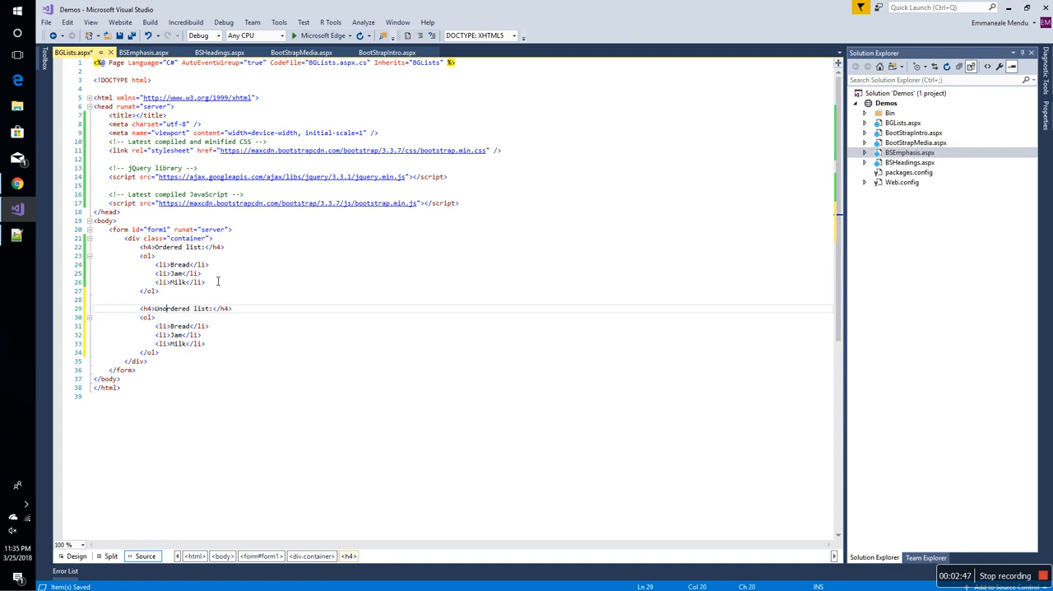
# Step: Change the second list's opening and closing ol tags to ul
pyautogui.click(145, 318)
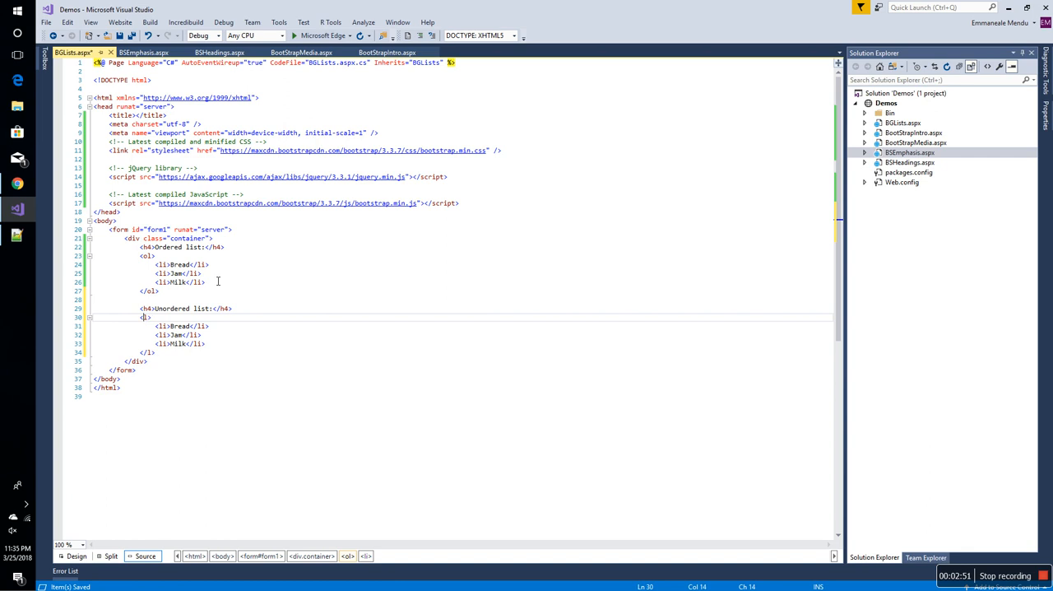
pyautogui.write('ul')
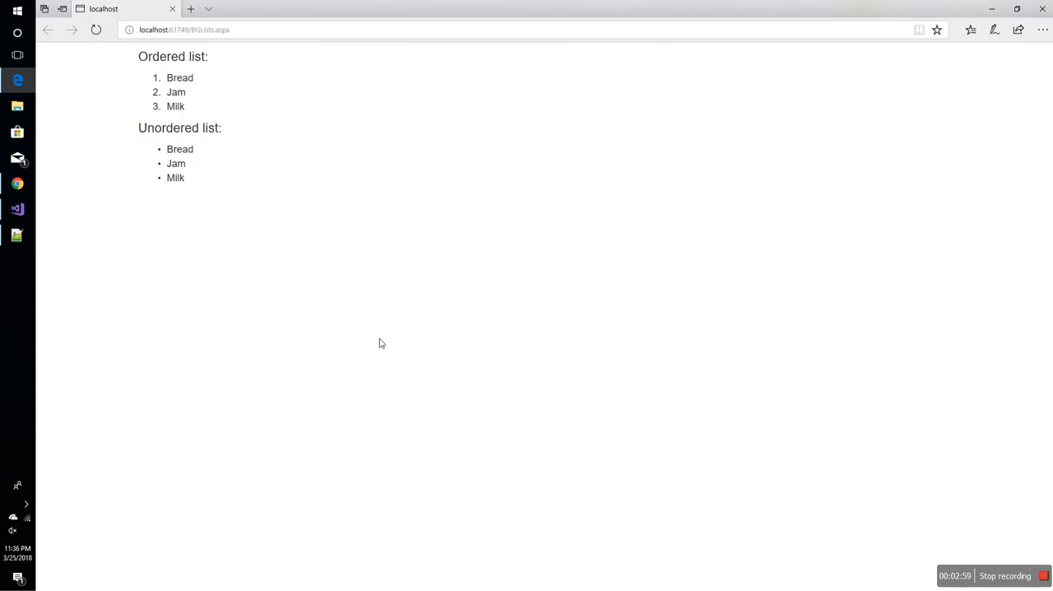
pyautogui.moveTo(247, 213)
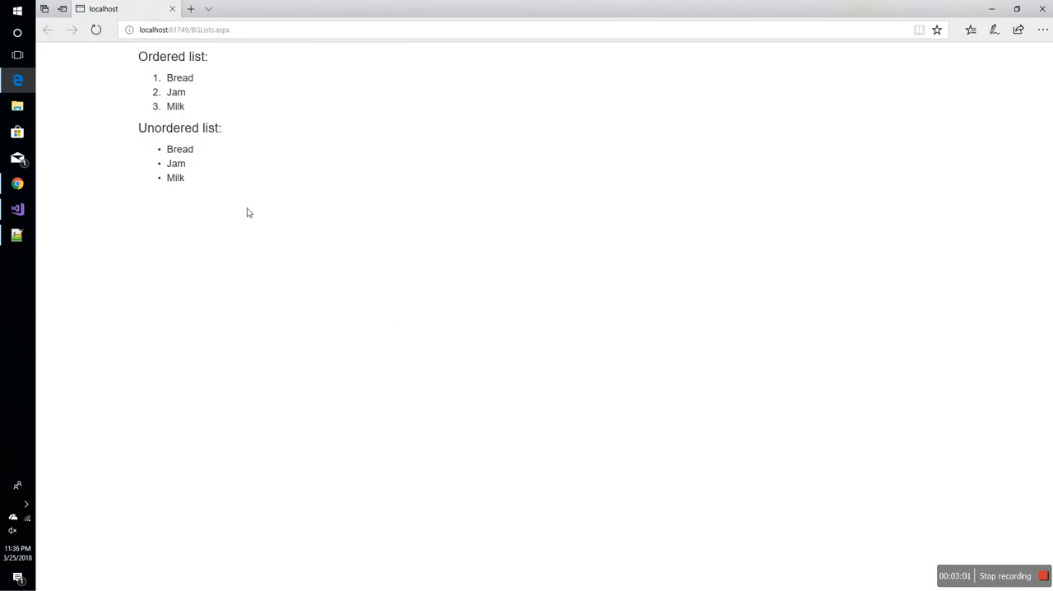
pyautogui.moveTo(255, 221)
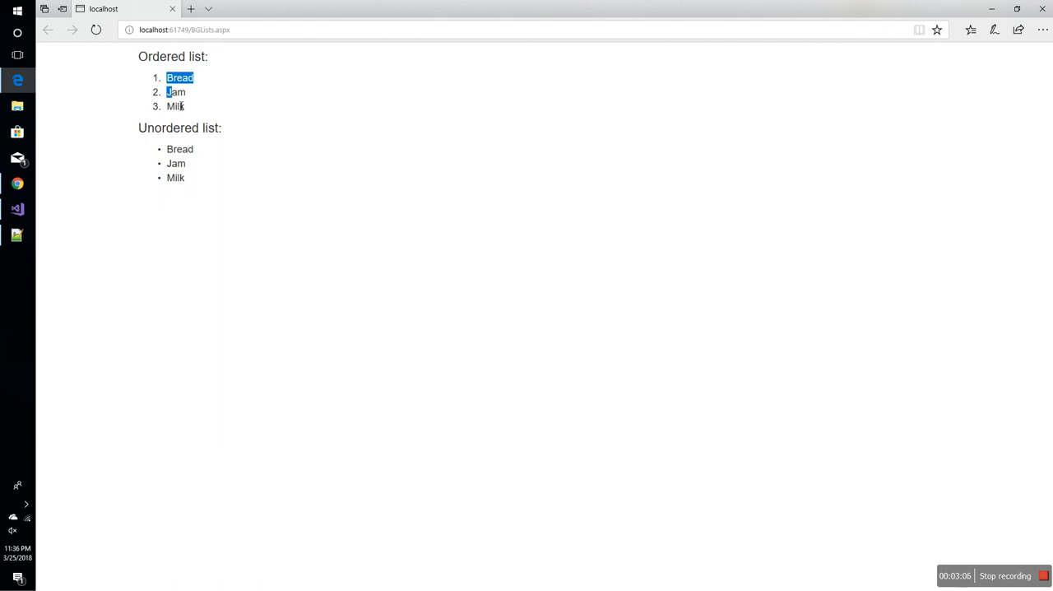
# Step: Highlight the rendered bulleted Bread, Jam, Milk items in Edge to compare with the numbered list
pyautogui.click(204, 107)
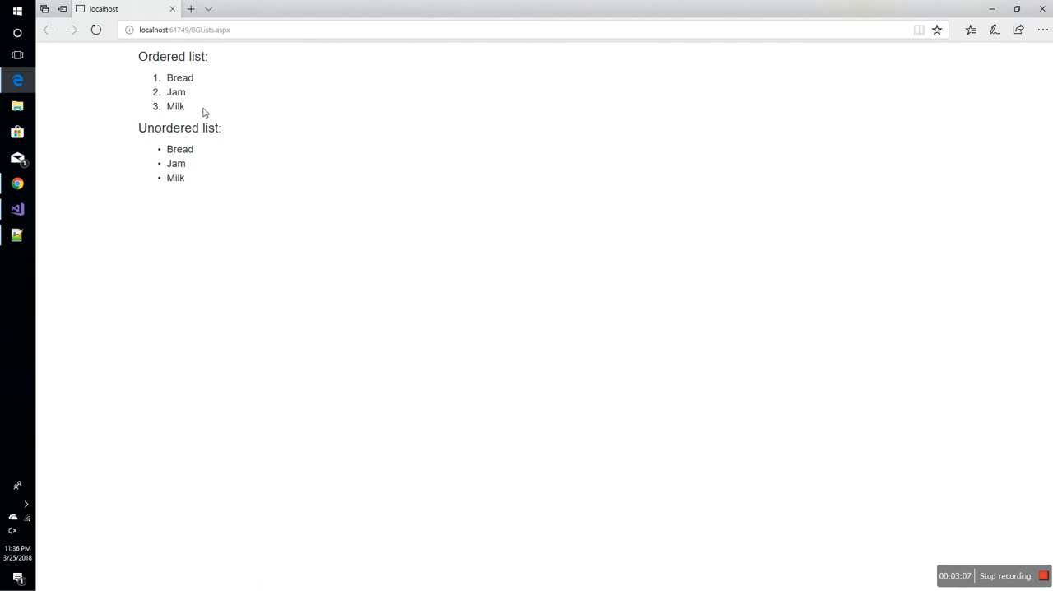
pyautogui.moveTo(167, 149); pyautogui.dragTo(185, 178)
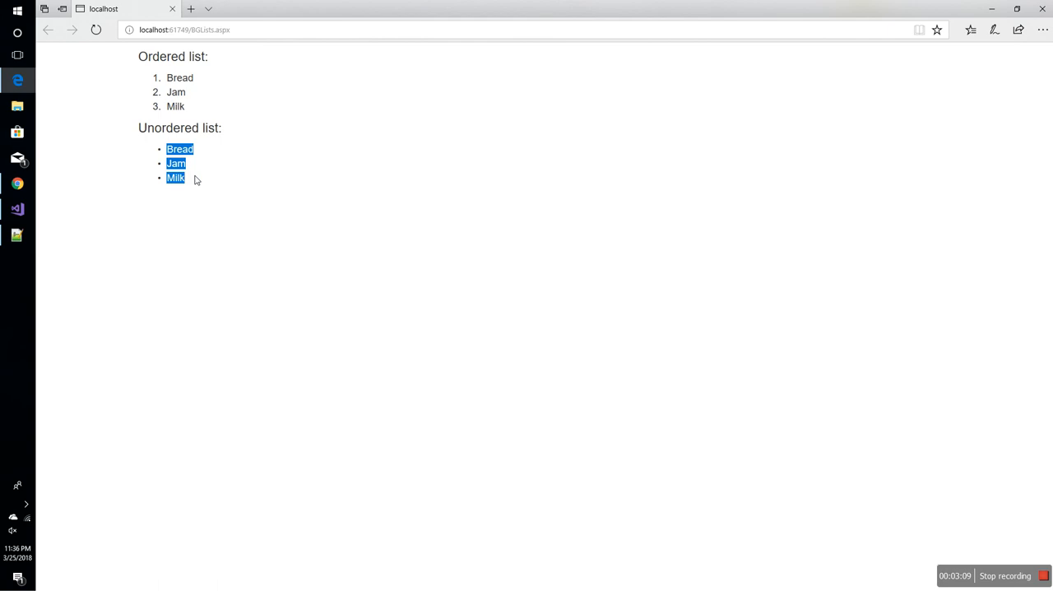
pyautogui.click(259, 213)
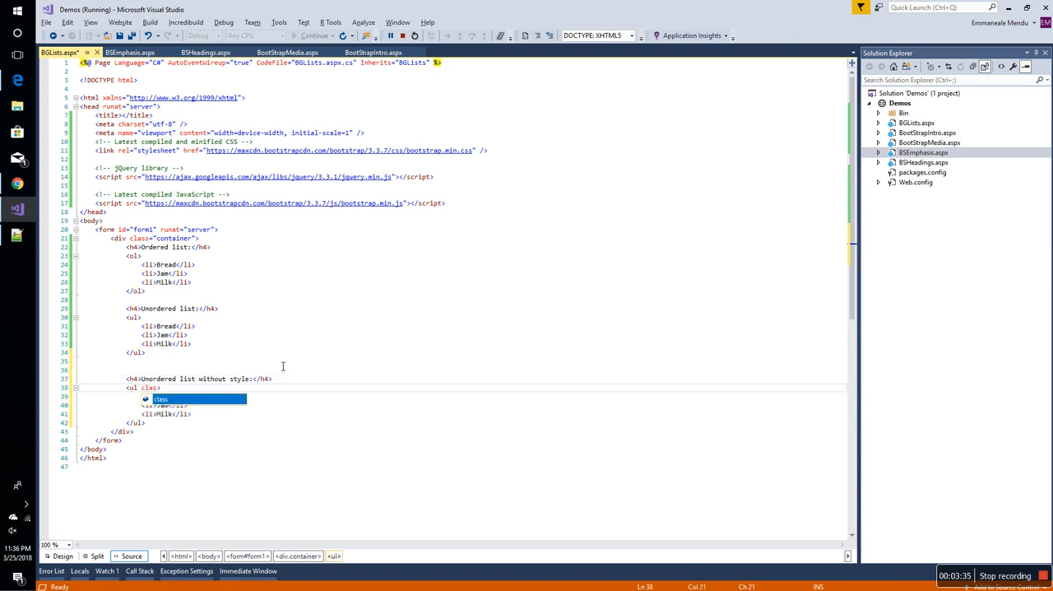
# Step: Give the third ul class="list-unstyled" using IntelliSense completion
pyautogui.write('"')
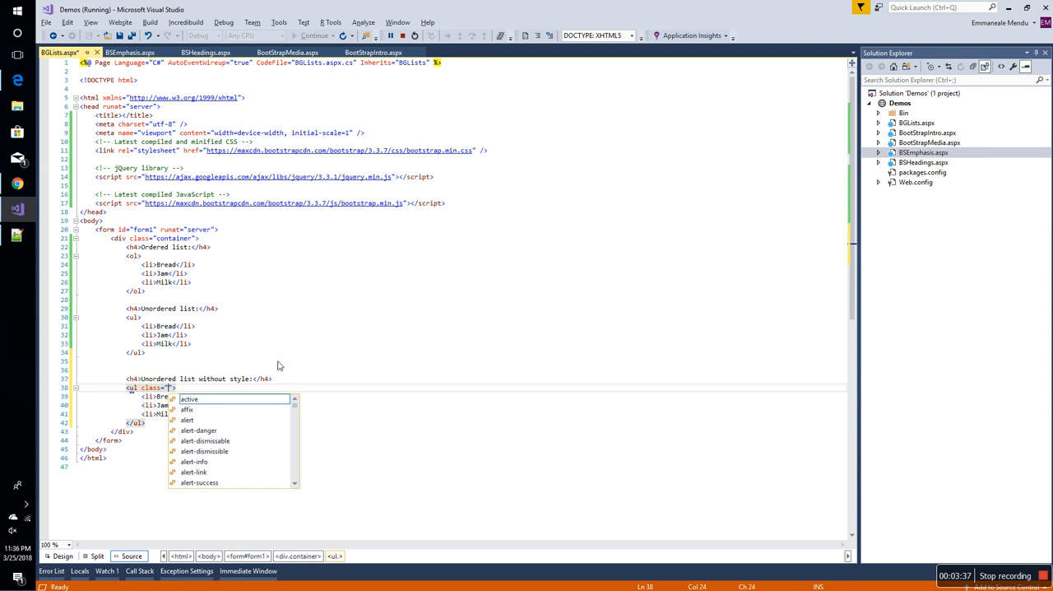
pyautogui.write('list-unstyled')
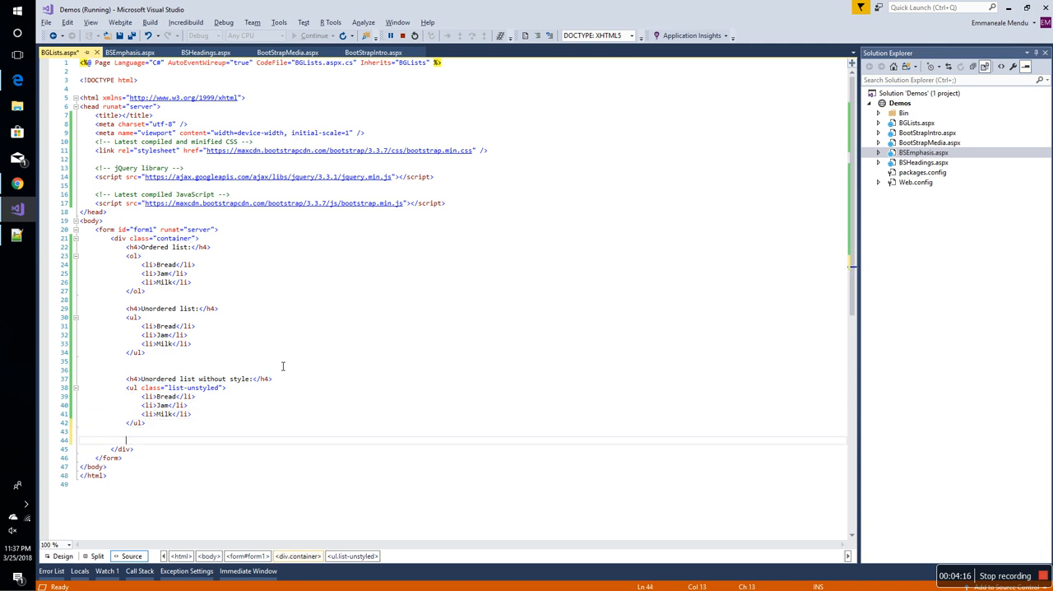
# Step: Add the 'Unordered list without style:' heading, then start a 'Definition Lists:' section with a dt element
pyautogui.write('<h4>Unordered list without style:</h4>')
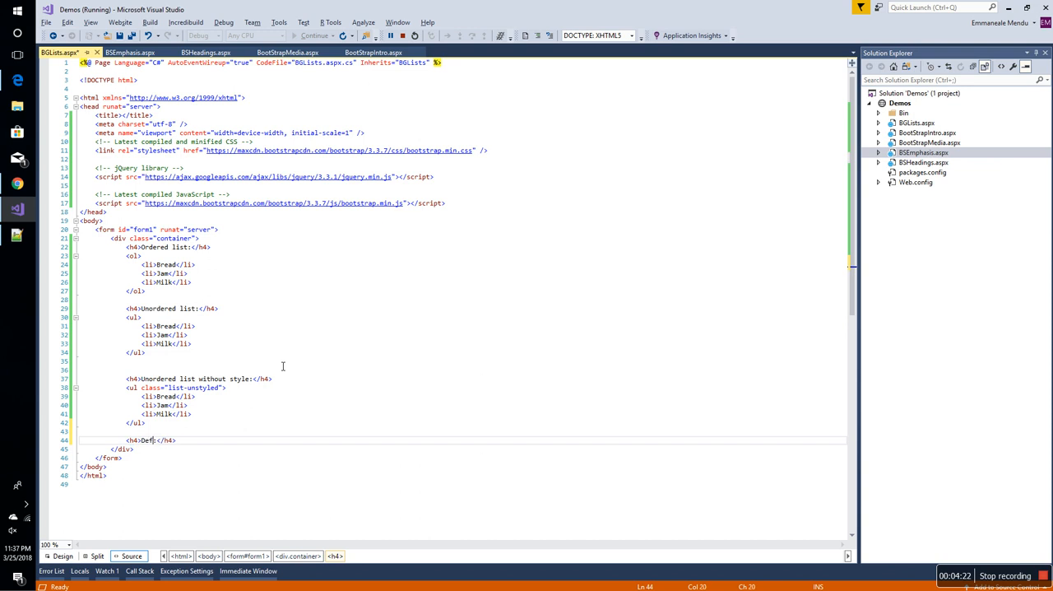
pyautogui.write('inition Lists:')
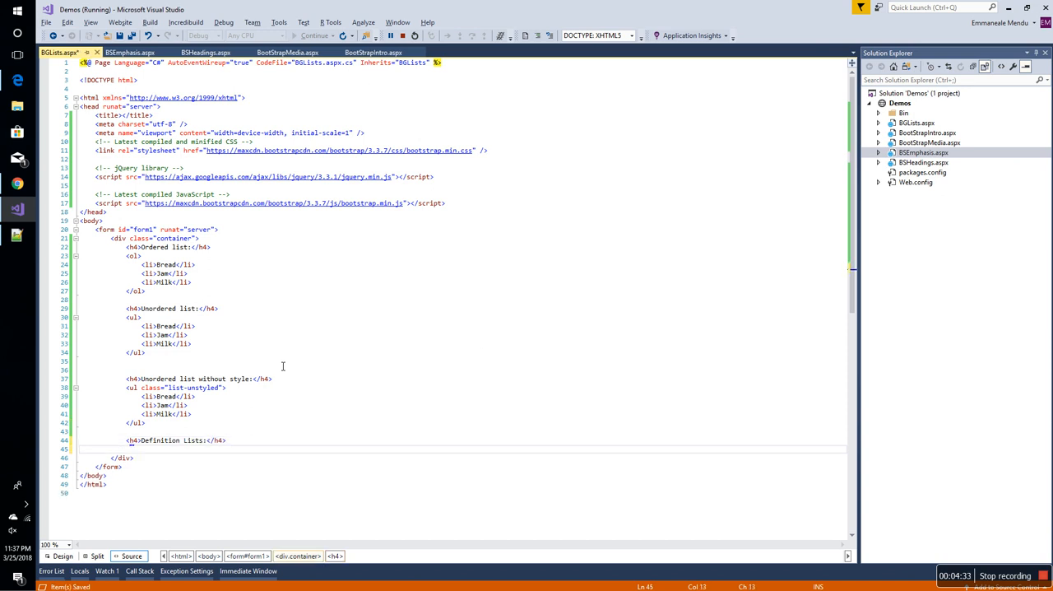
pyautogui.press('enter')
pyautogui.write('<dl></dl>')
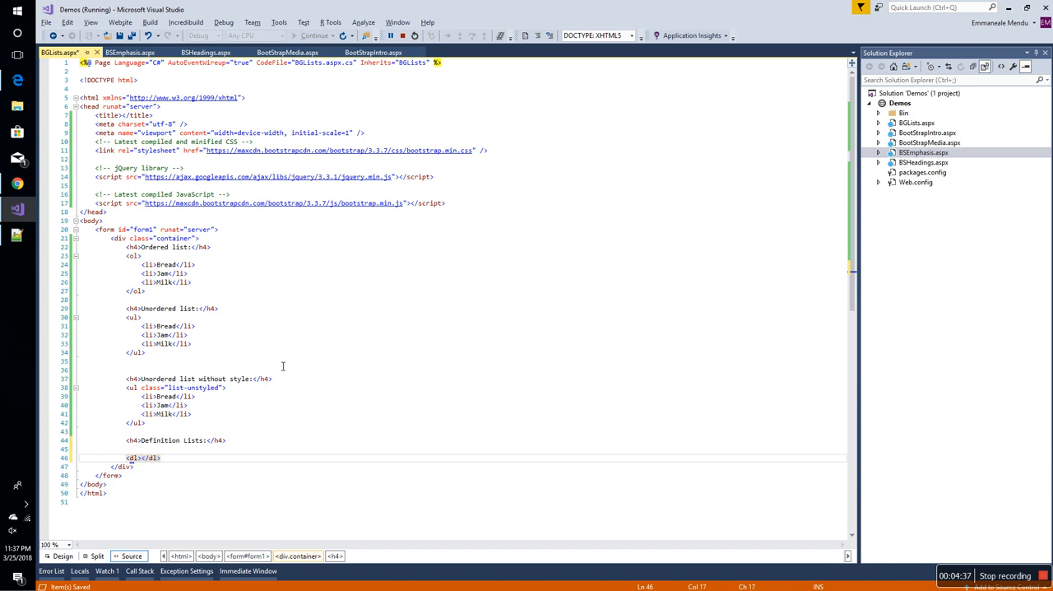
pyautogui.write('<')
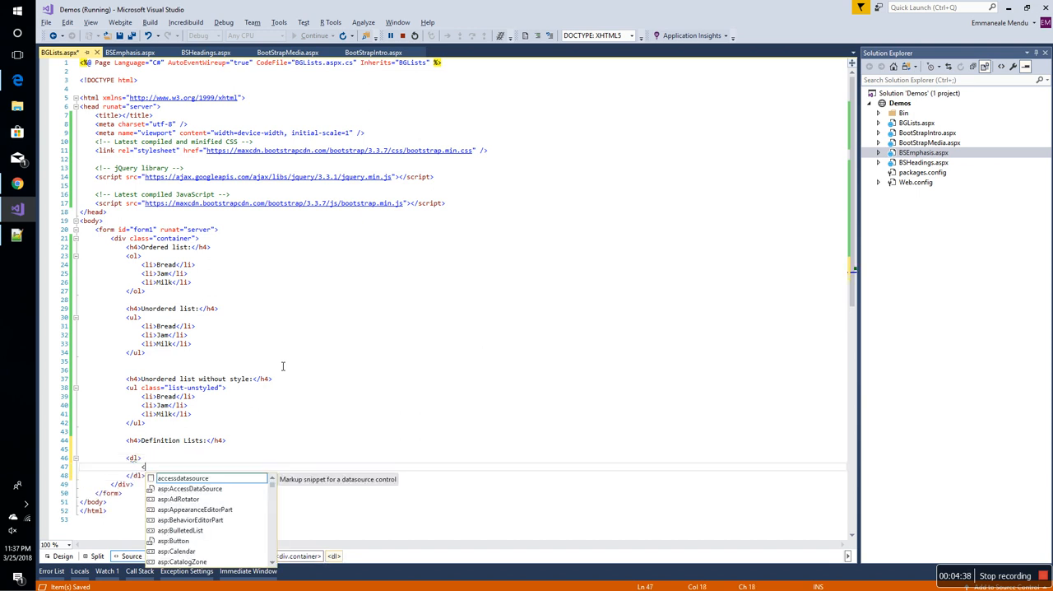
pyautogui.write('dt></dt>')
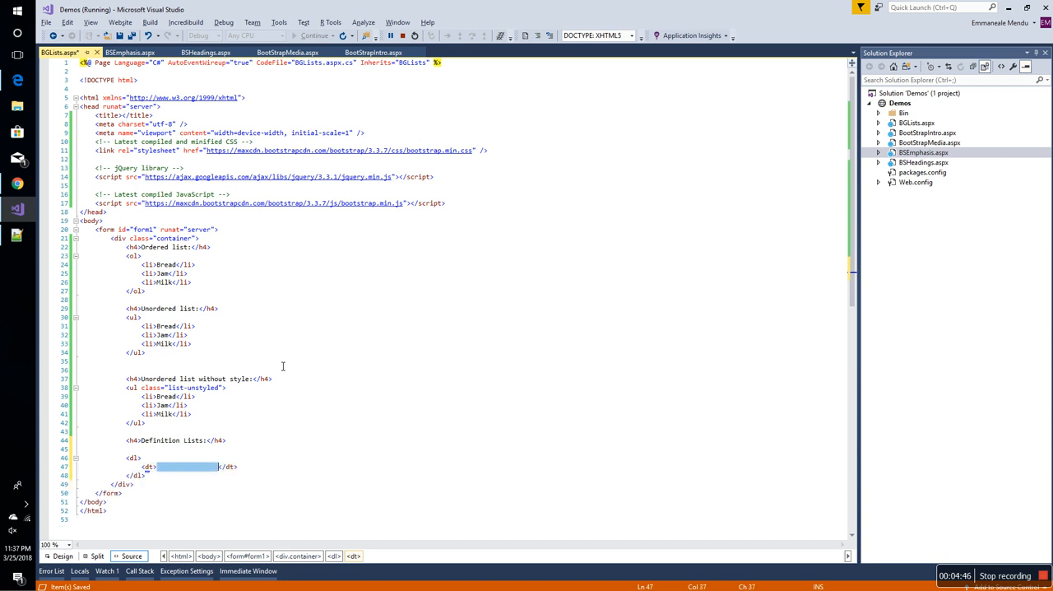
# Step: Add terms Break Fast (Bread, Jam, Milk) and Lunch (Rice, Curry, Curd)
pyautogui.press('Delete')
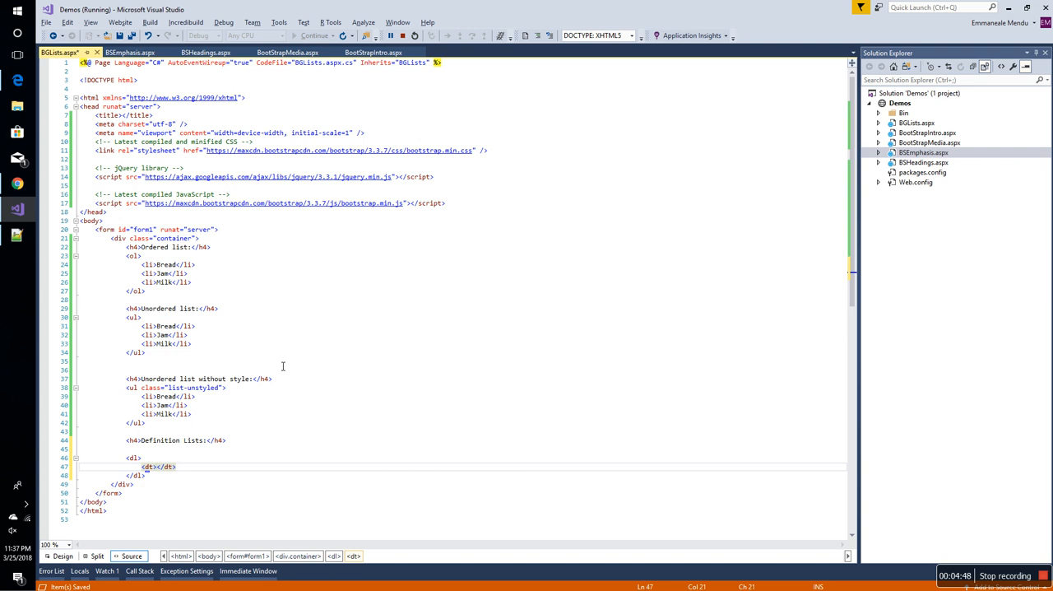
pyautogui.write('Breaak')
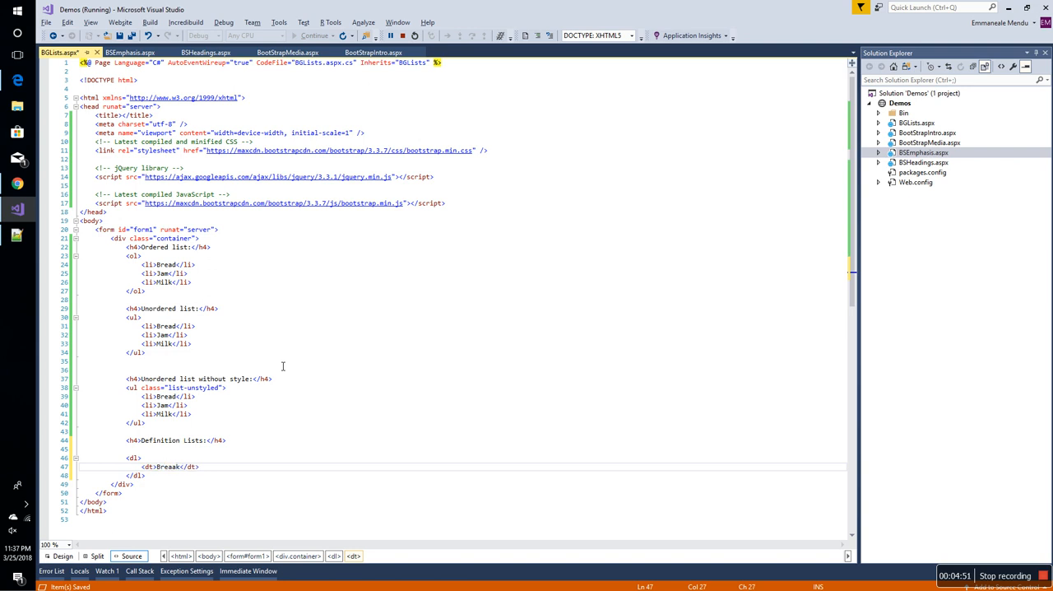
pyautogui.write('Fast')
pyautogui.write('<dt>Lunch</dt>')
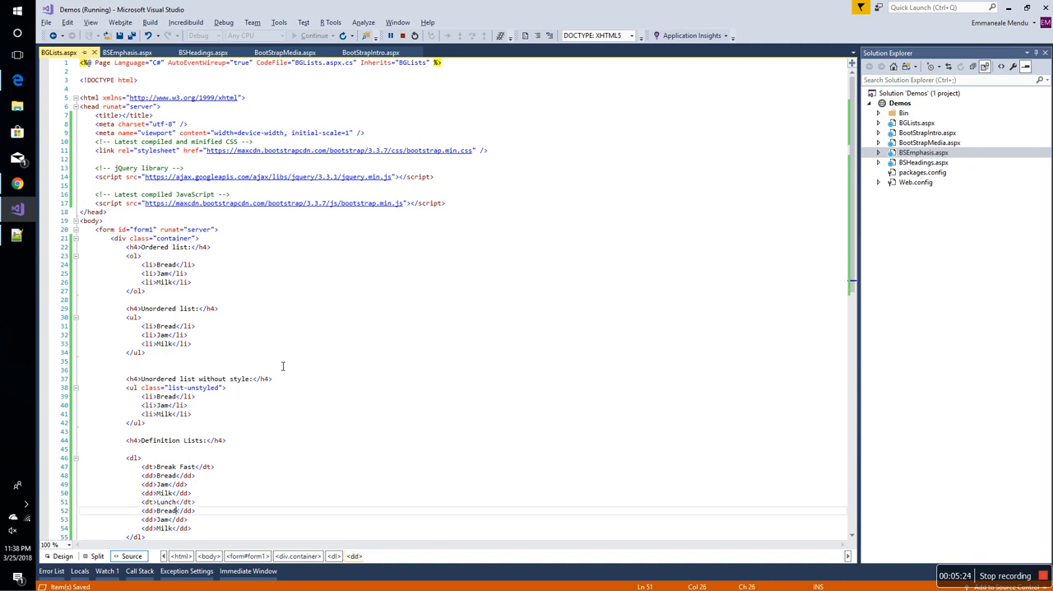
pyautogui.doubleClick(166, 510)
pyautogui.write('Ric')
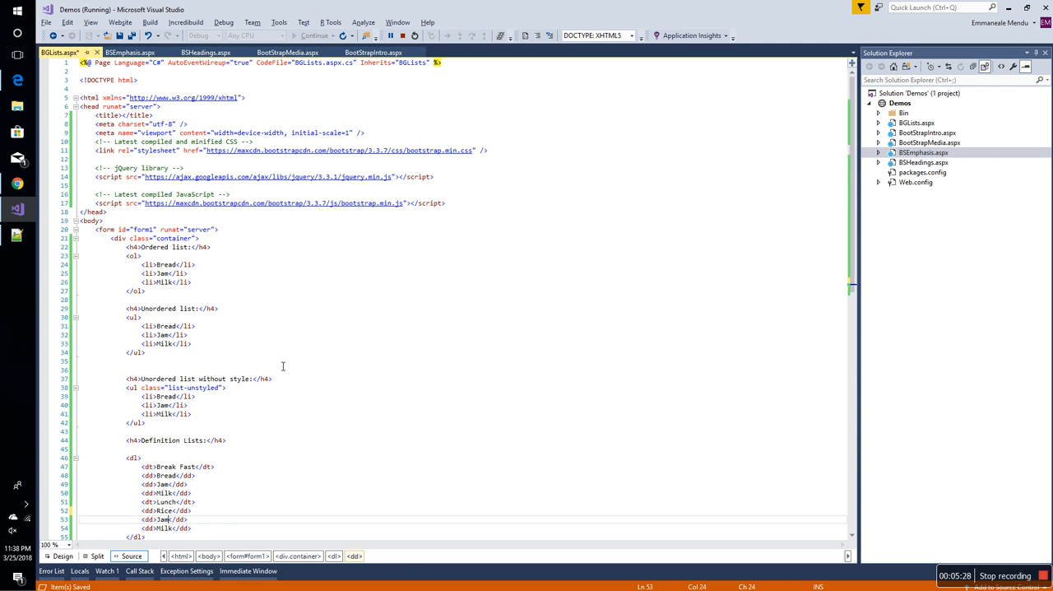
pyautogui.write('Curr')
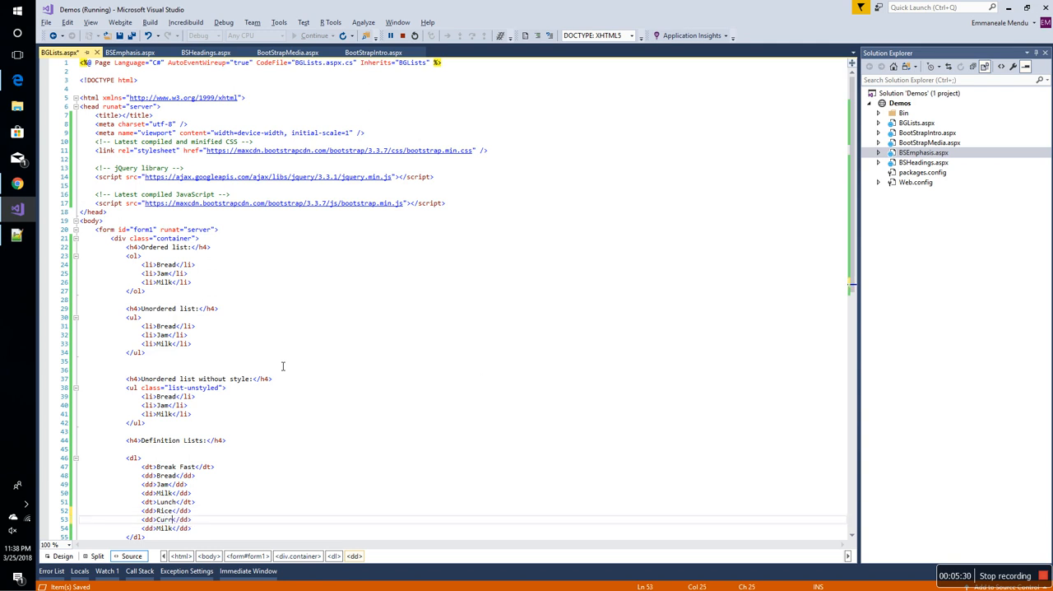
pyautogui.doubleClick(162, 527)
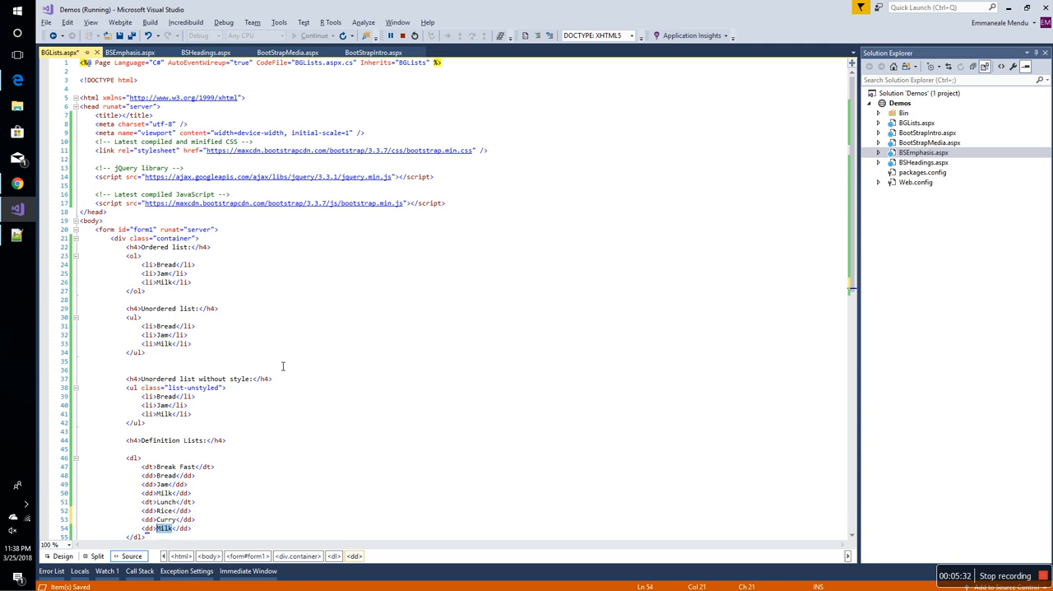
pyautogui.write('Curd')
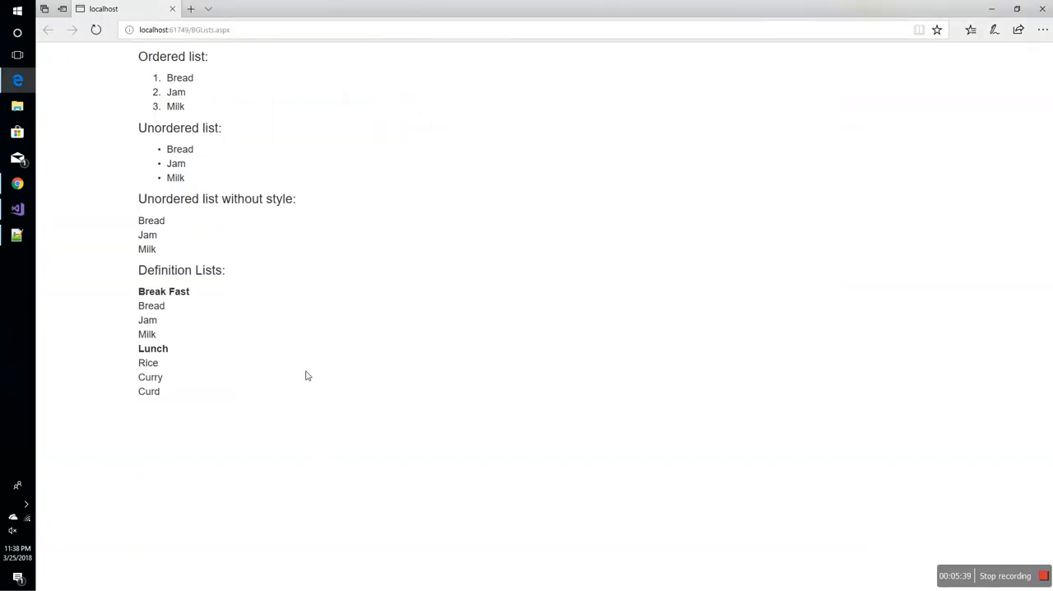
# Step: Highlight the Break Fast term and its Bread, Jam, Milk descriptions in Edge
pyautogui.doubleClick(152, 291)
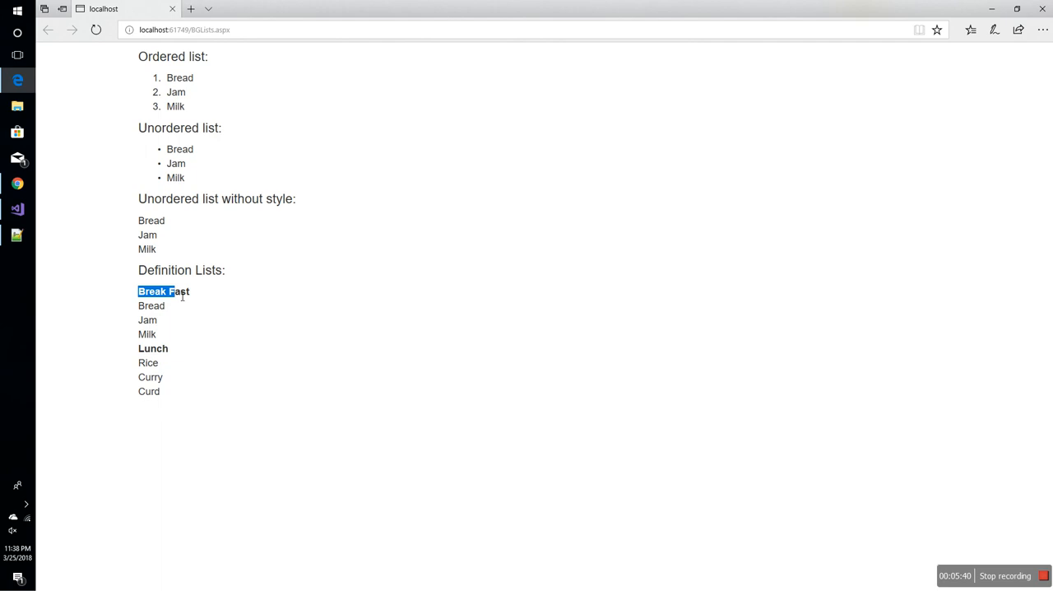
pyautogui.doubleClick(165, 291)
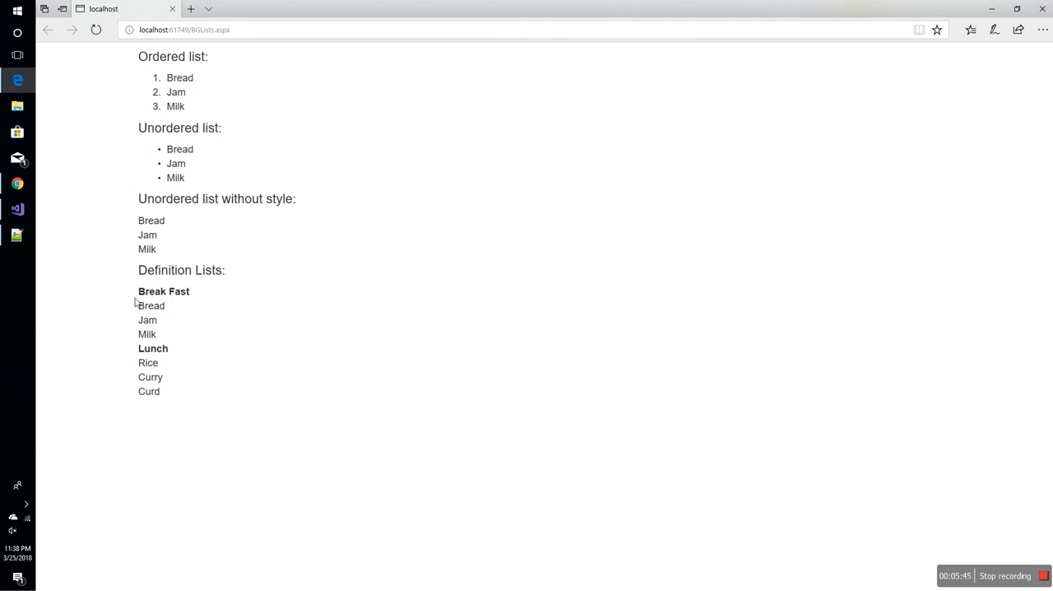
pyautogui.moveTo(139, 330)
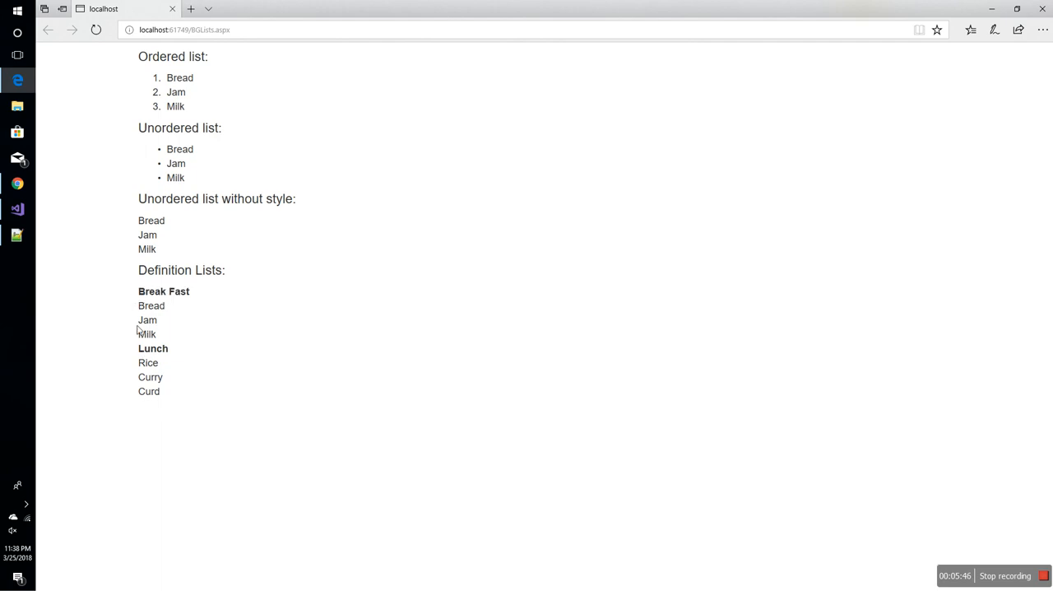
pyautogui.moveTo(139, 305); pyautogui.dragTo(156, 334)
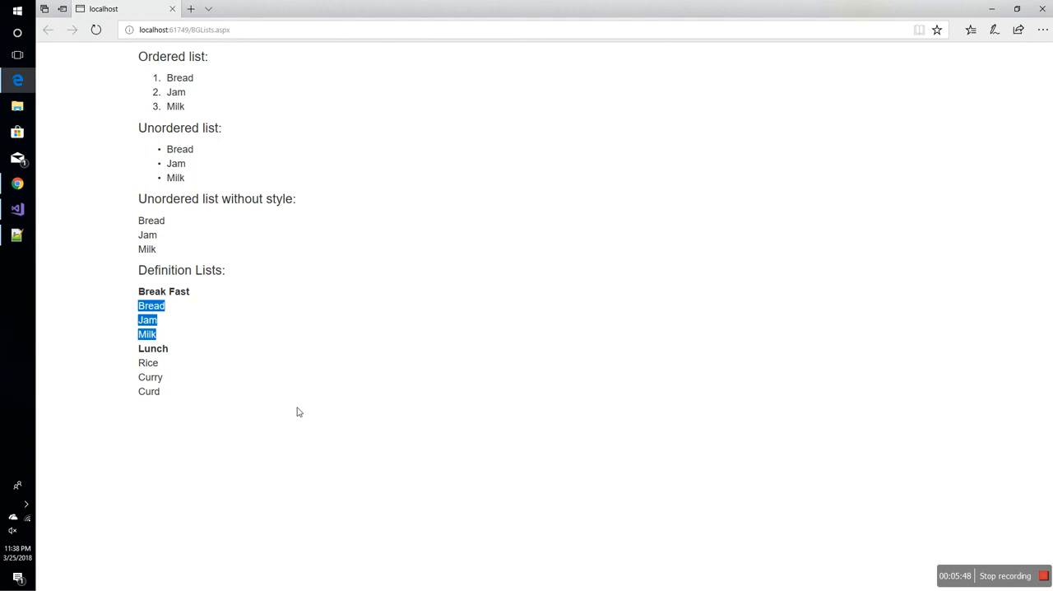